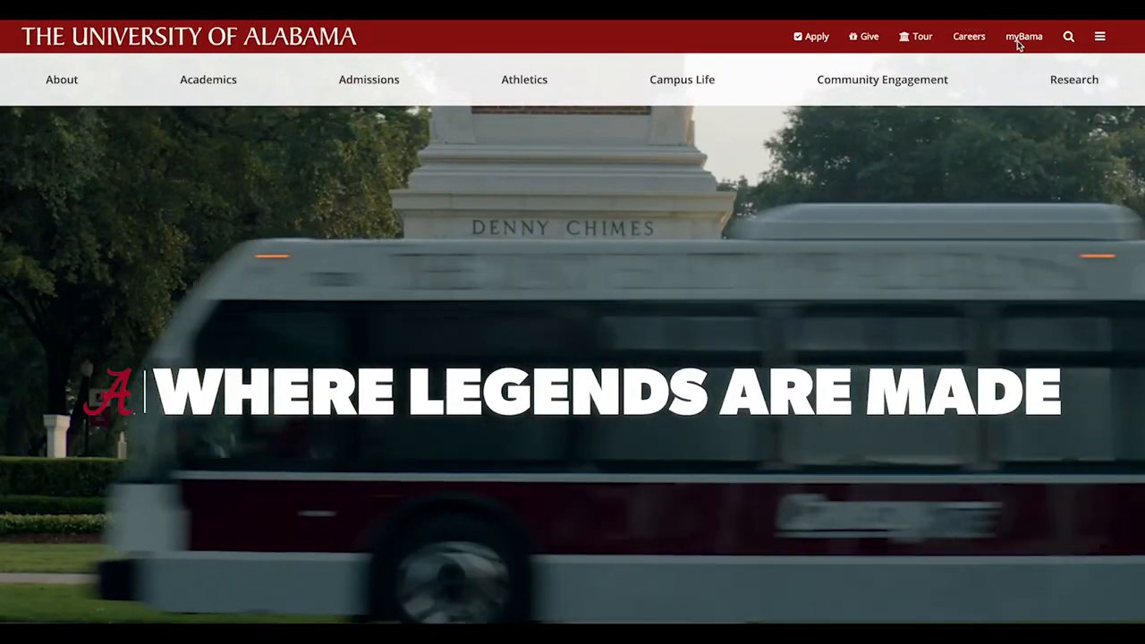
- Sign in to the myBama portal using the saved student account credentials
left_click(1023, 36)
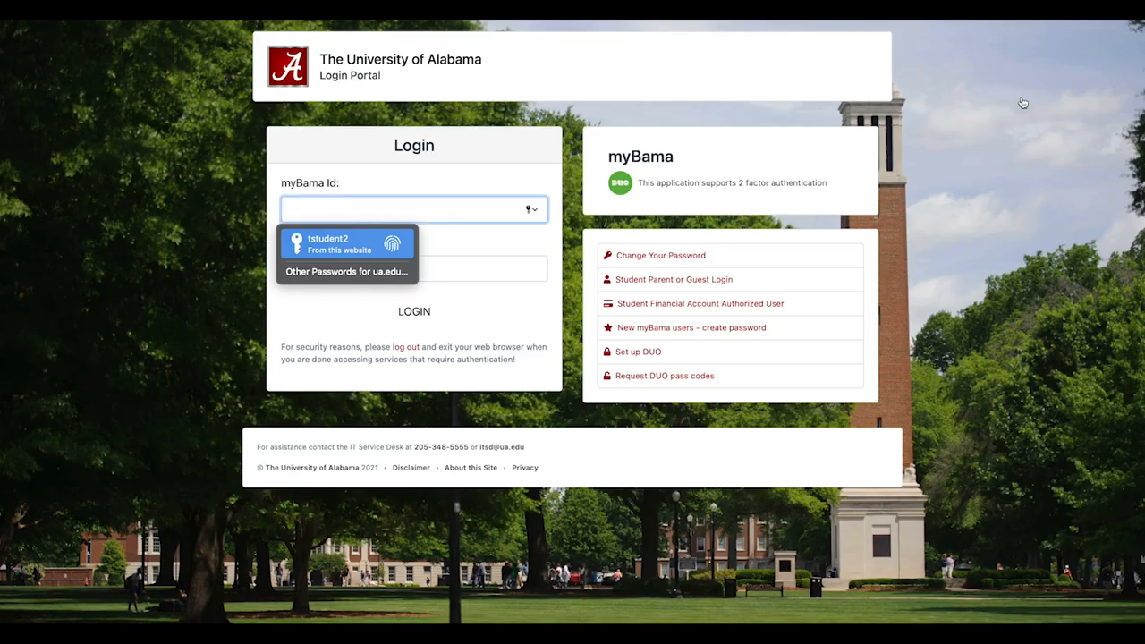
left_click(347, 243)
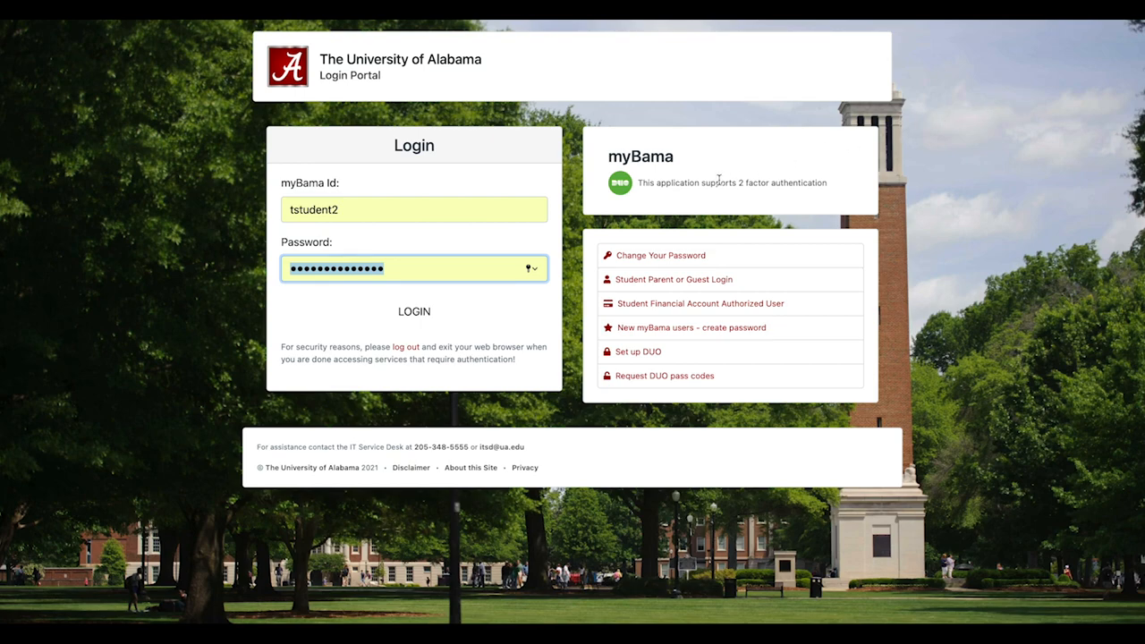
left_click(413, 312)
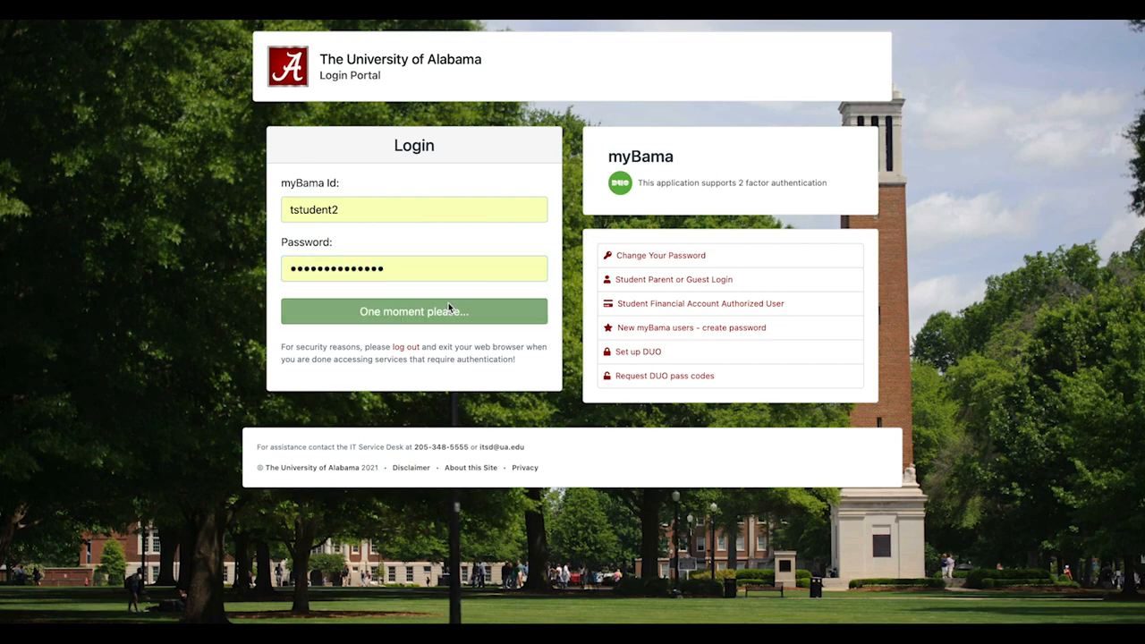
- Go from myBama to Blackboard Learn and log in with the saved credentials
left_click(413, 311)
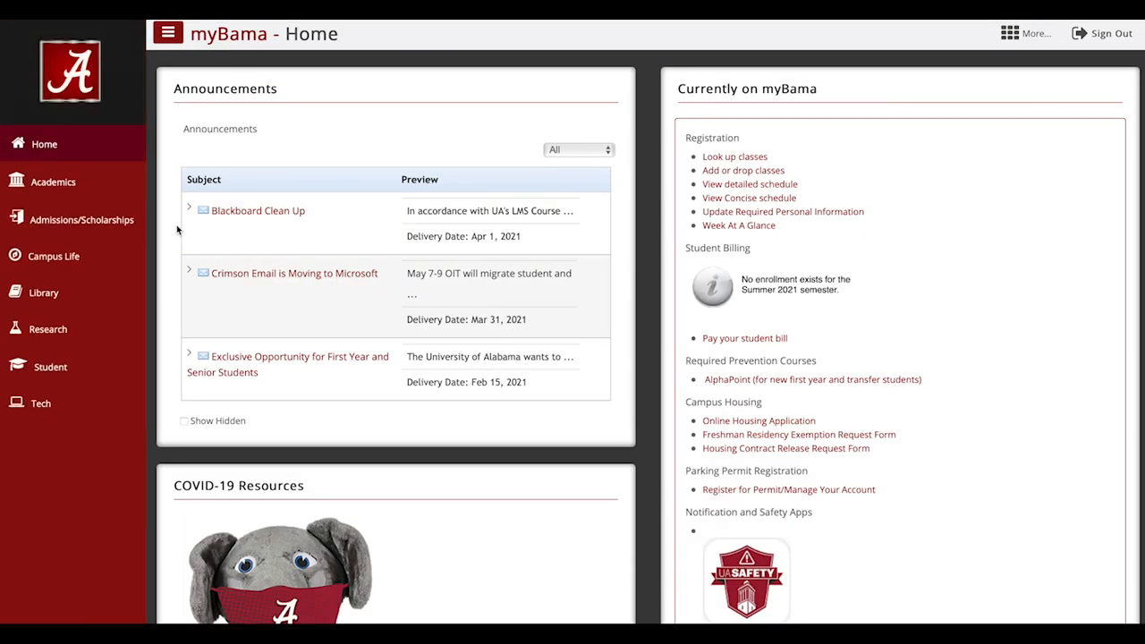
left_click(82, 218)
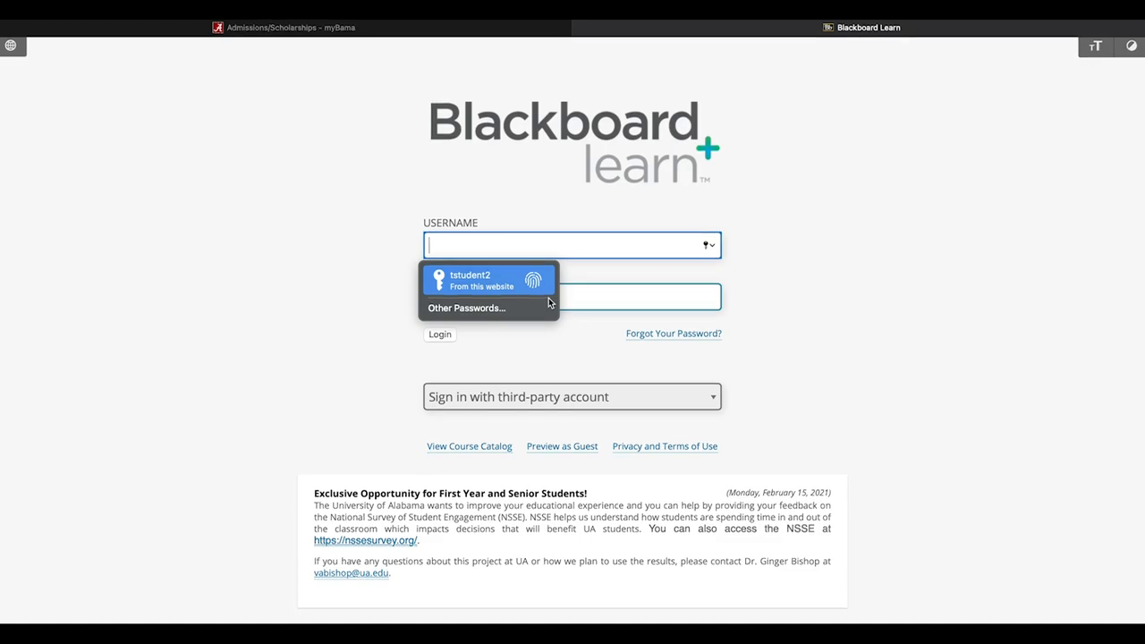
left_click(483, 279)
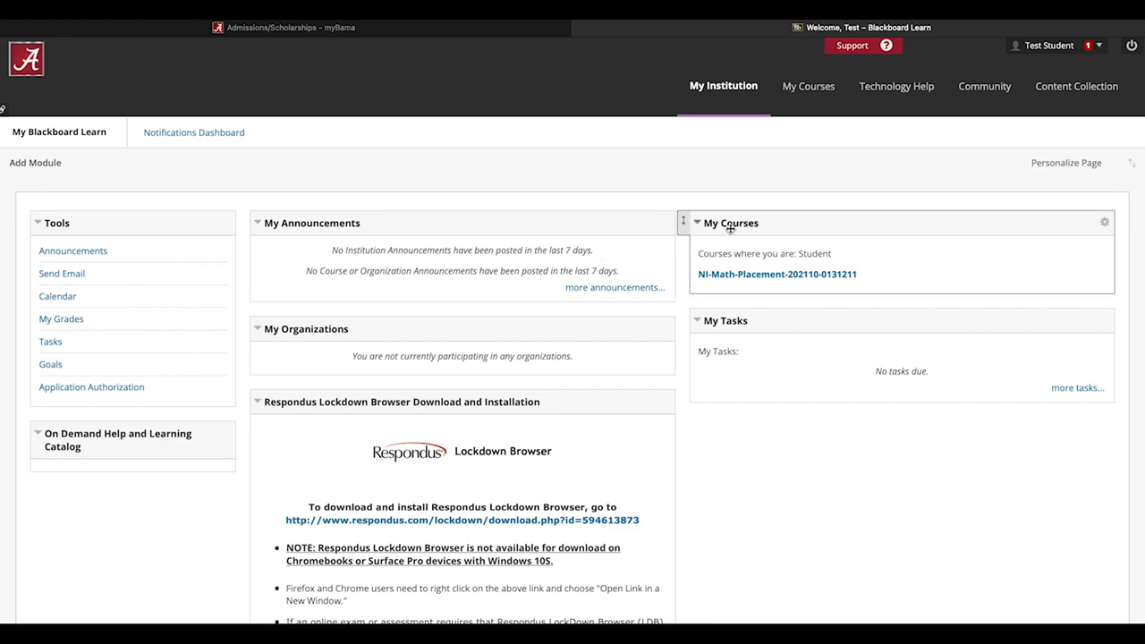
- Open the NI-Math-Placement course's MATH SKILLS ASSESSMENT link to its instructions page
left_click(777, 274)
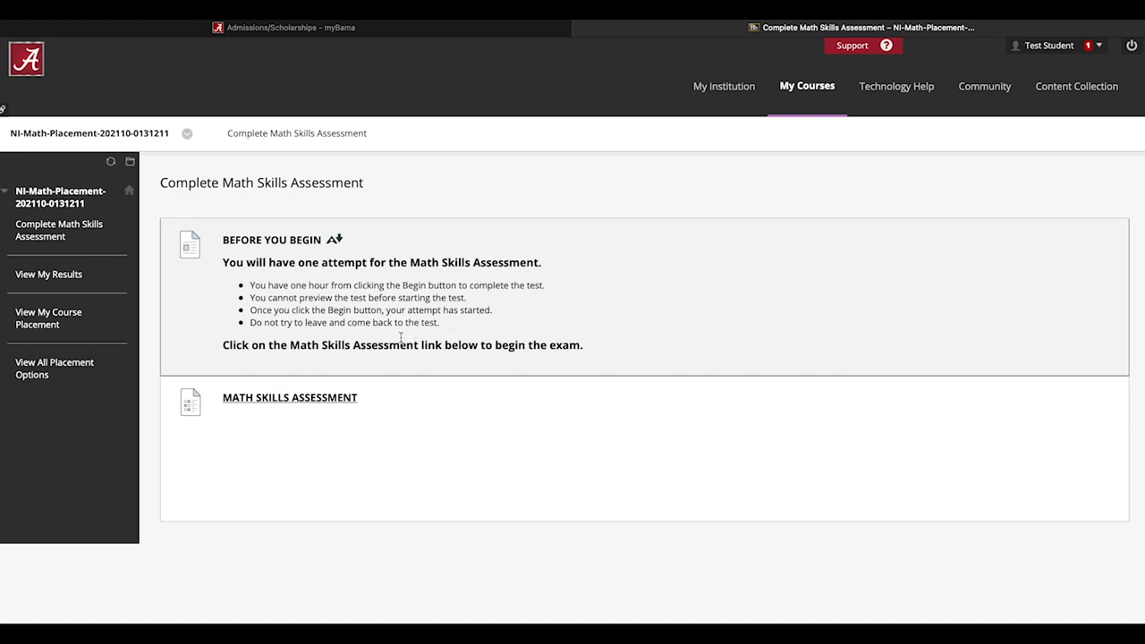
left_click(289, 397)
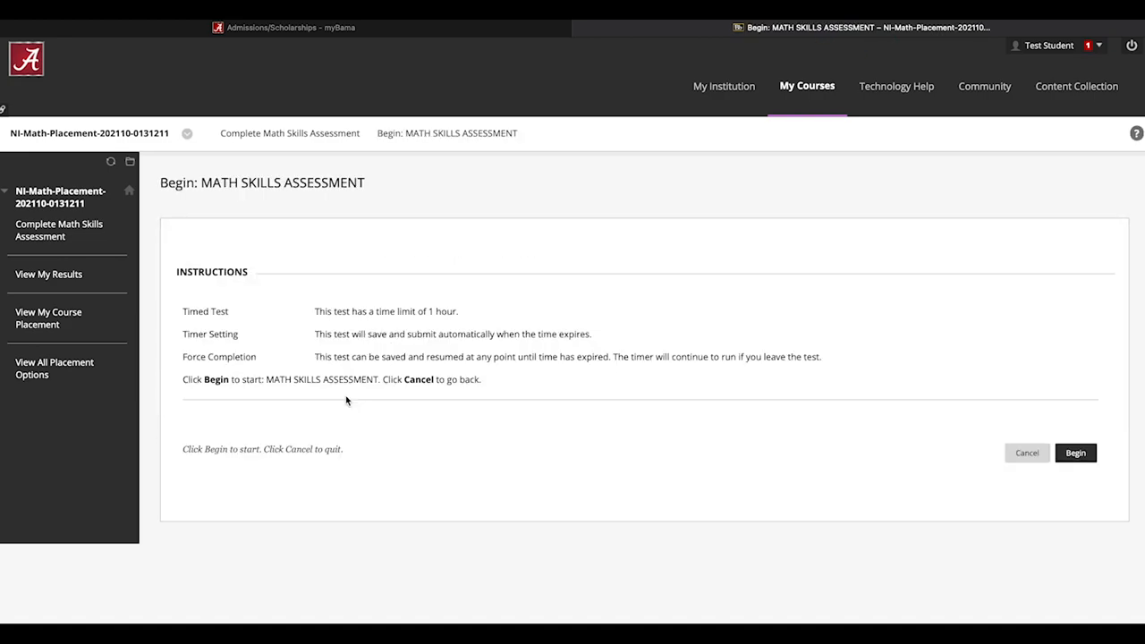